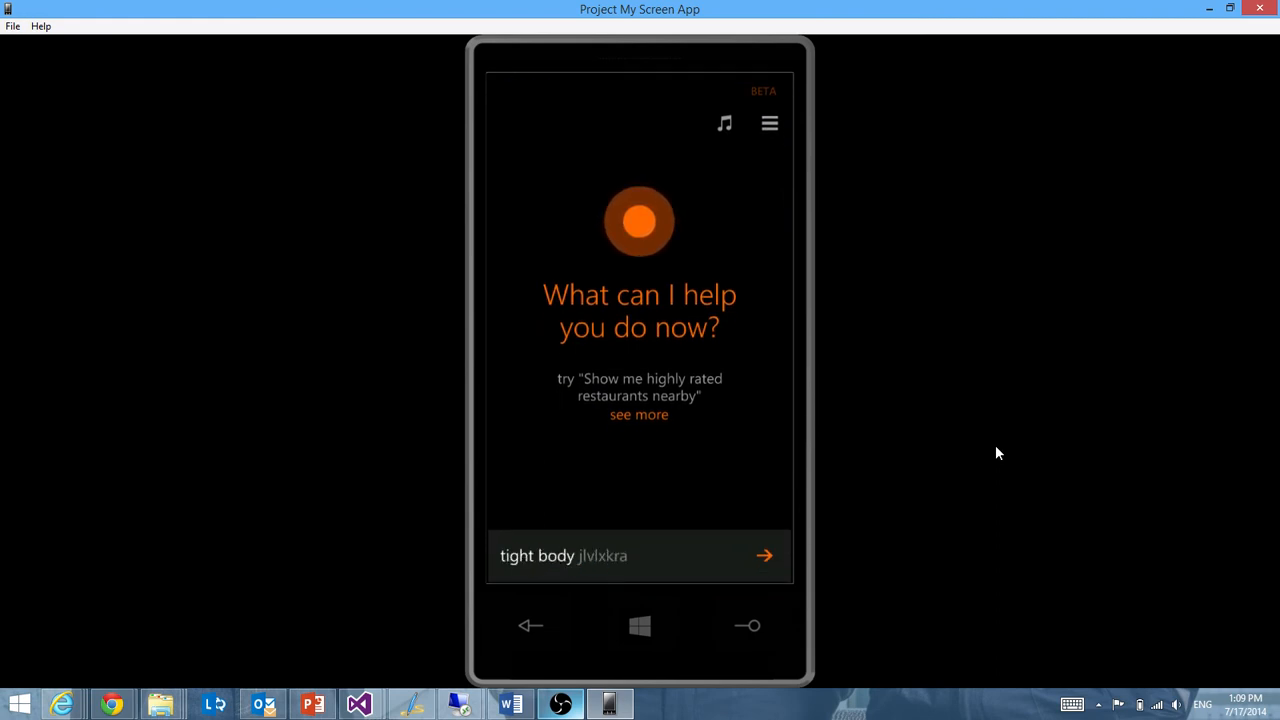
Ask Cortana "show me nearby kite surfing" in the projected phone's search box
type("show me nearby kite surfing")
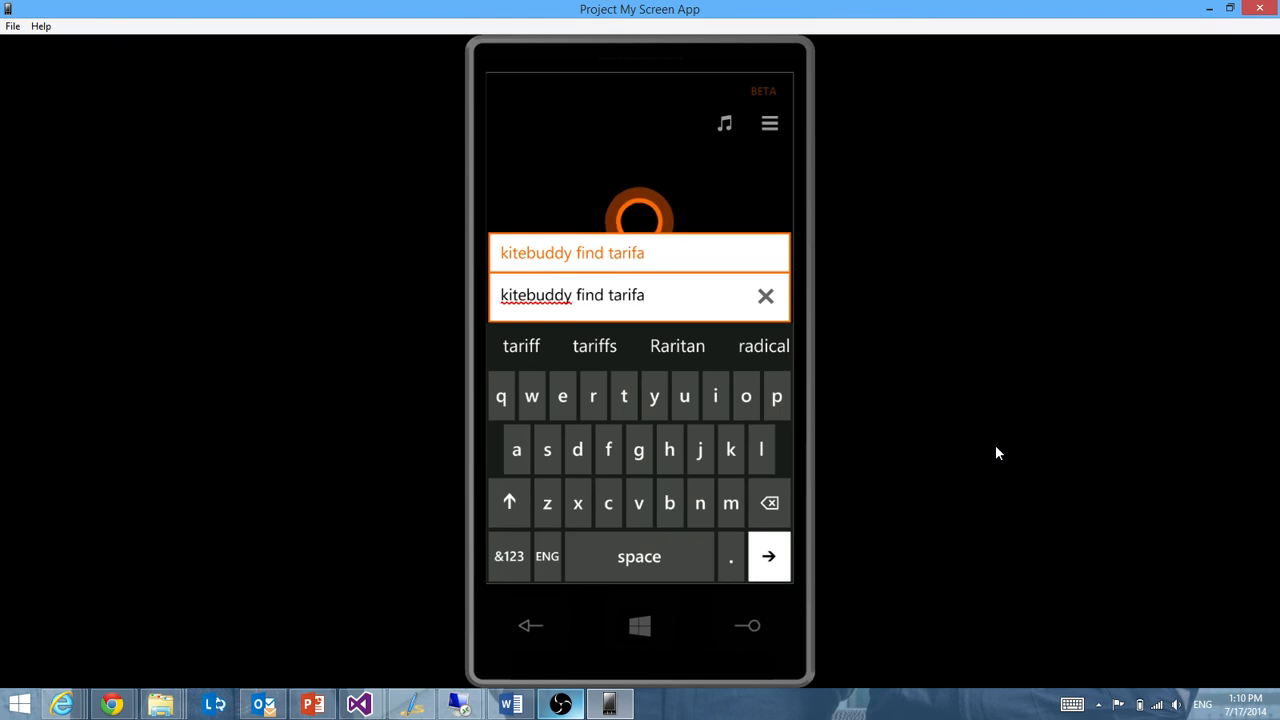
Submit the "kitebuddy find tarifa" request to Cortana, opening KiteBuddy's Tarifa search results
left_click(768, 556)
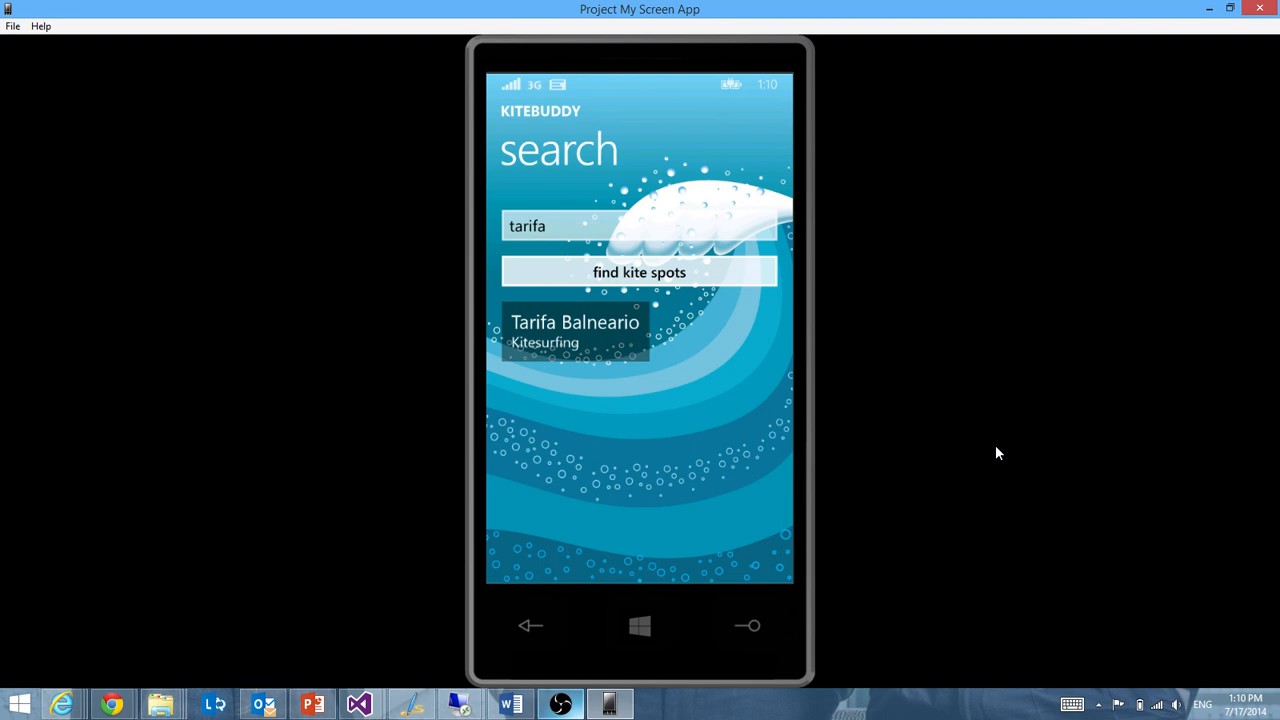
Open the Tarifa Balneario spot's details page from KiteBuddy's search results
left_click(576, 332)
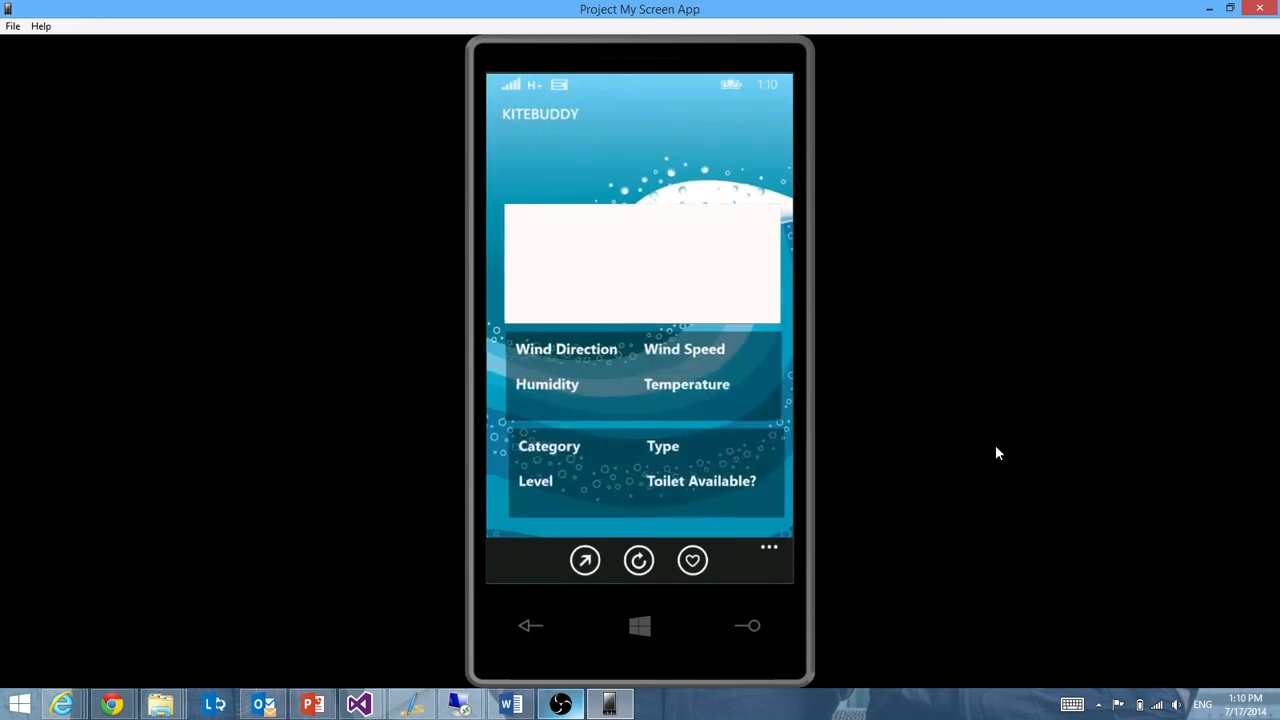